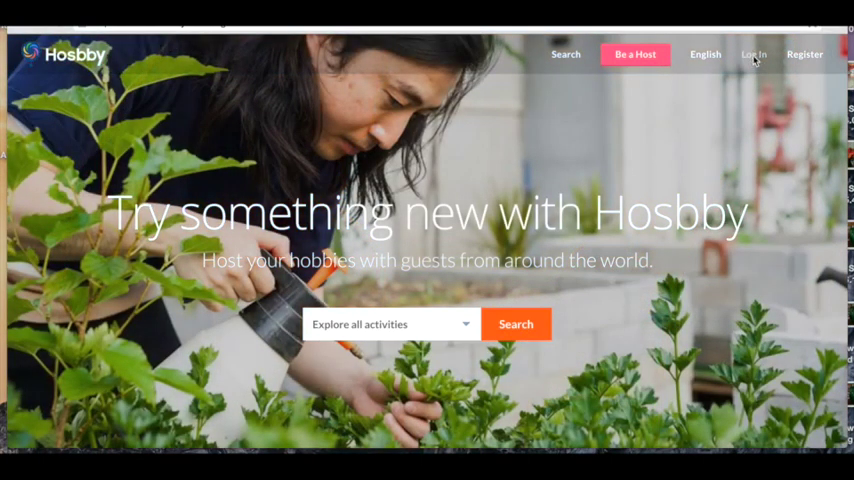
Log in to the host account with its email and password
{"action": "left_click", "coordinate": [752, 54]}
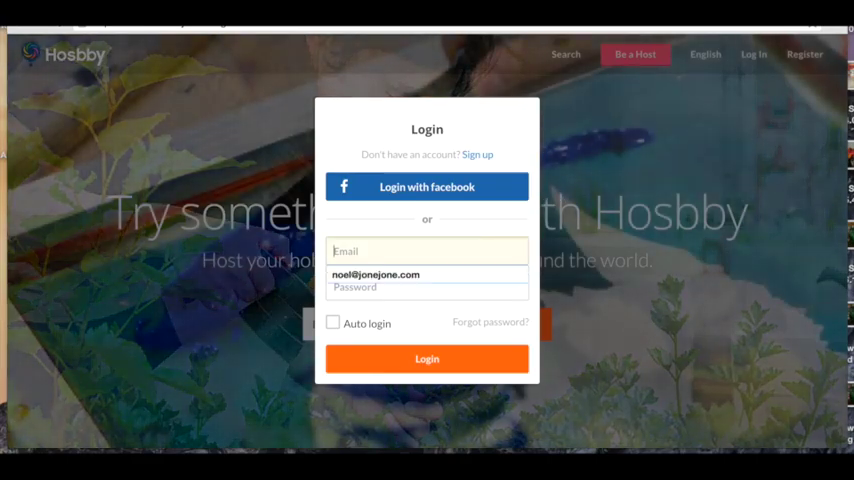
{"action": "left_click", "coordinate": [428, 252]}
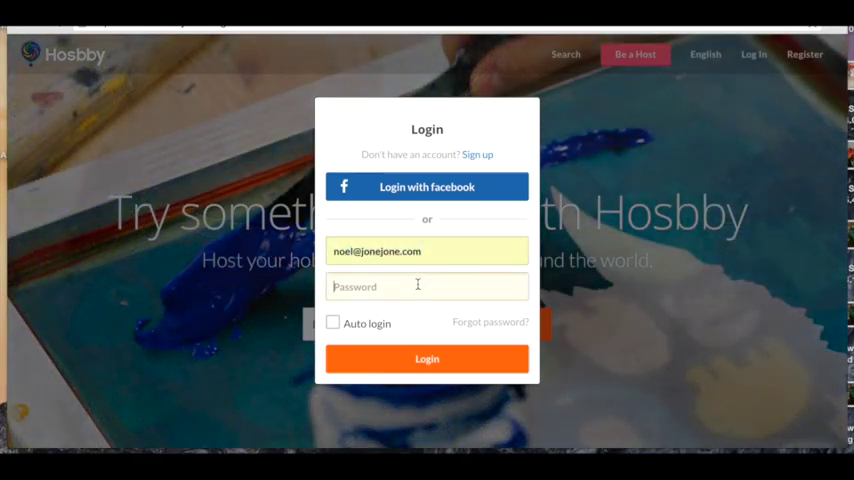
{"action": "type", "text": "••"}
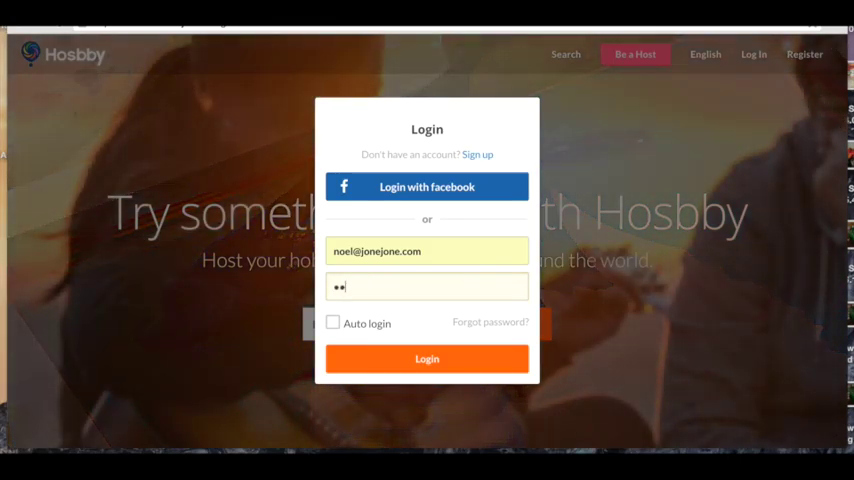
{"action": "type", "text": "•"}
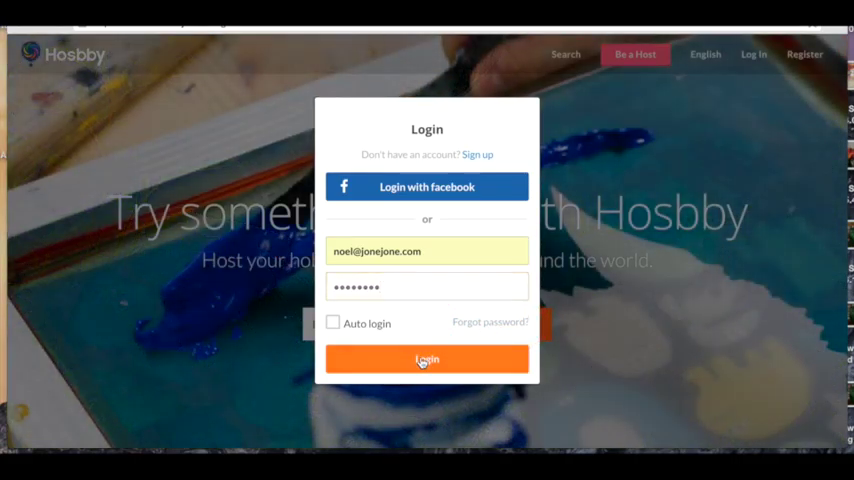
{"action": "left_click", "coordinate": [426, 360]}
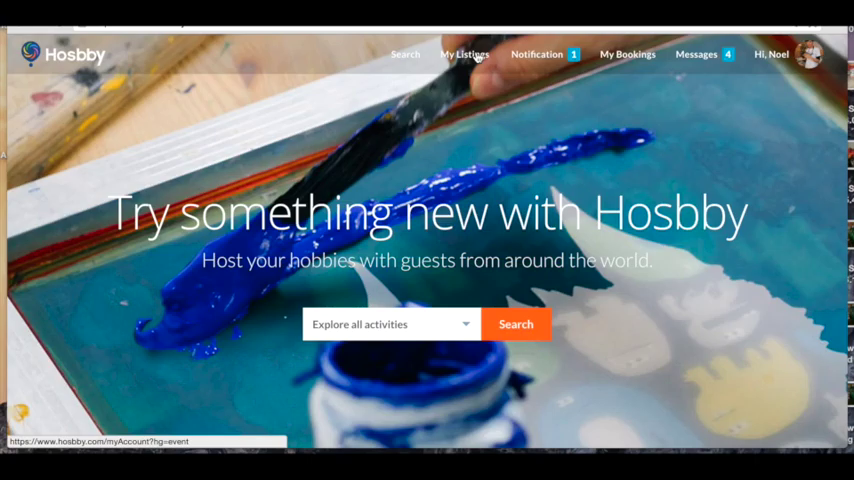
From My Listings, start editing the Kinfolk Food Photography Workshop listing
{"action": "left_click", "coordinate": [464, 54]}
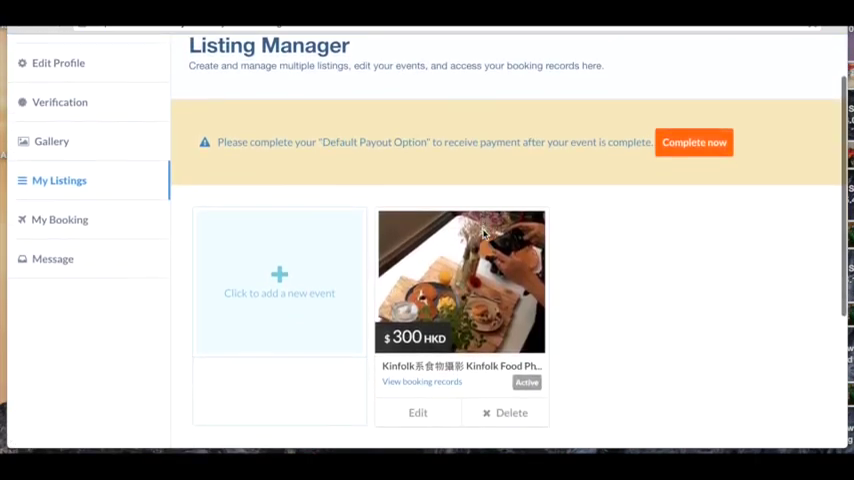
{"action": "scroll", "scroll_direction": "down", "scroll_amount": 3}
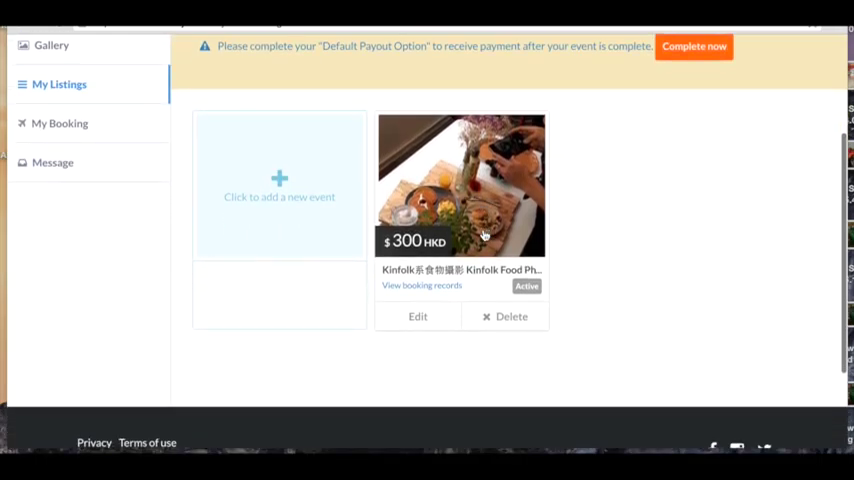
{"action": "left_click", "coordinate": [416, 316]}
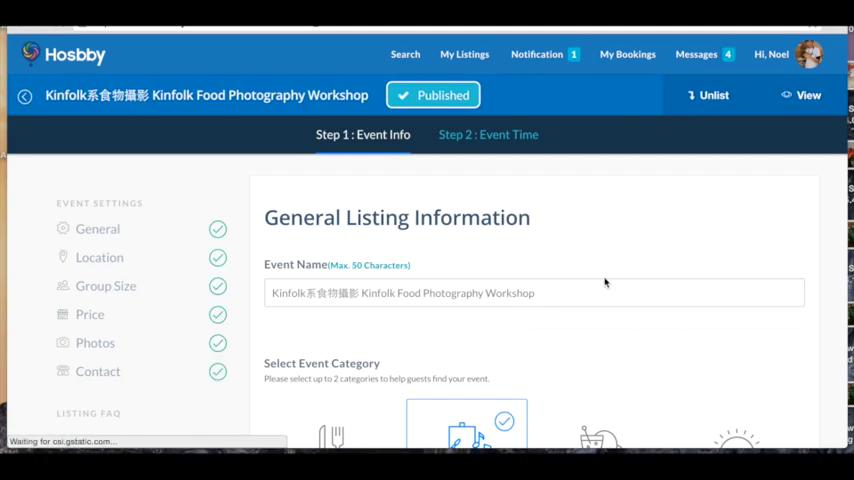
Unlist the workshop and confirm, so it is no longer published
{"action": "scroll", "scroll_direction": "down", "scroll_amount": 3}
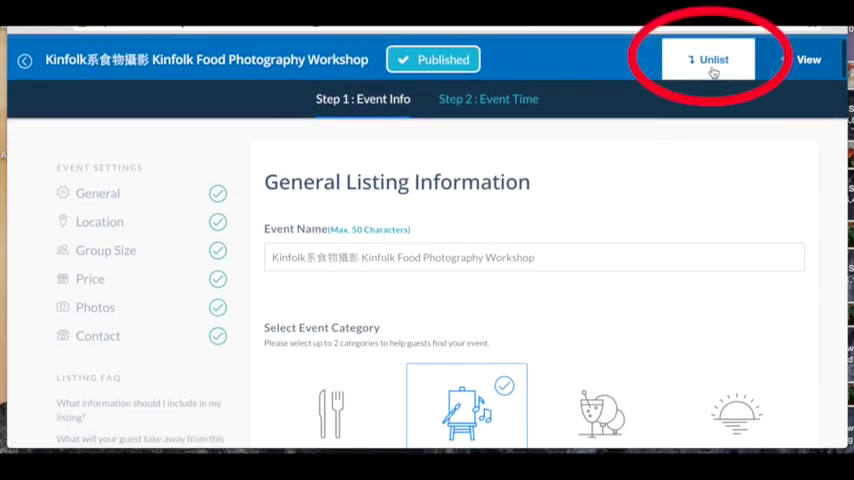
{"action": "left_click", "coordinate": [708, 60]}
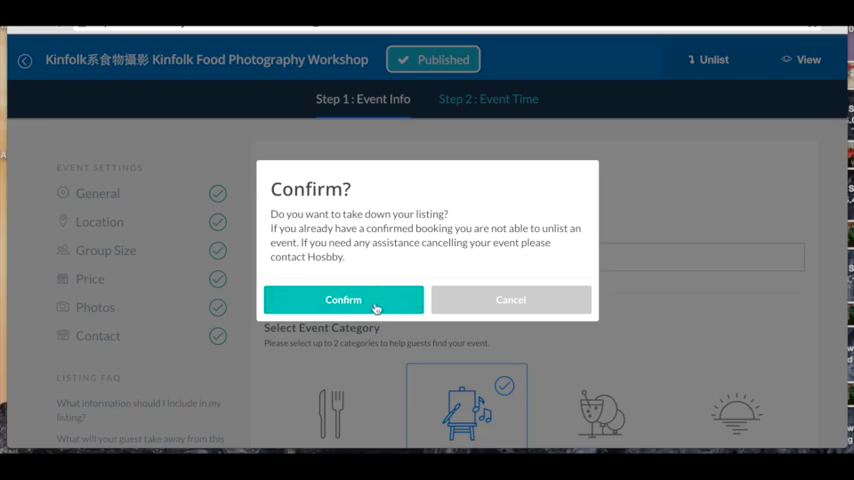
{"action": "left_click", "coordinate": [344, 300]}
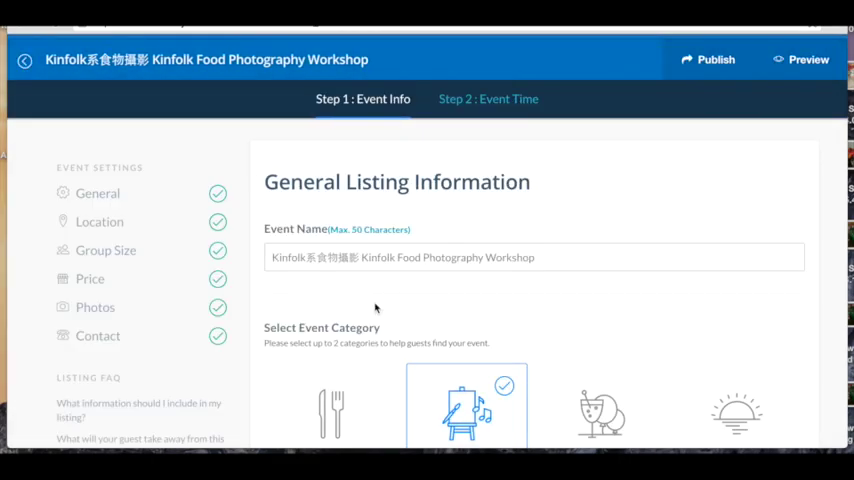
{"action": "scroll", "scroll_direction": "down", "scroll_amount": 3}
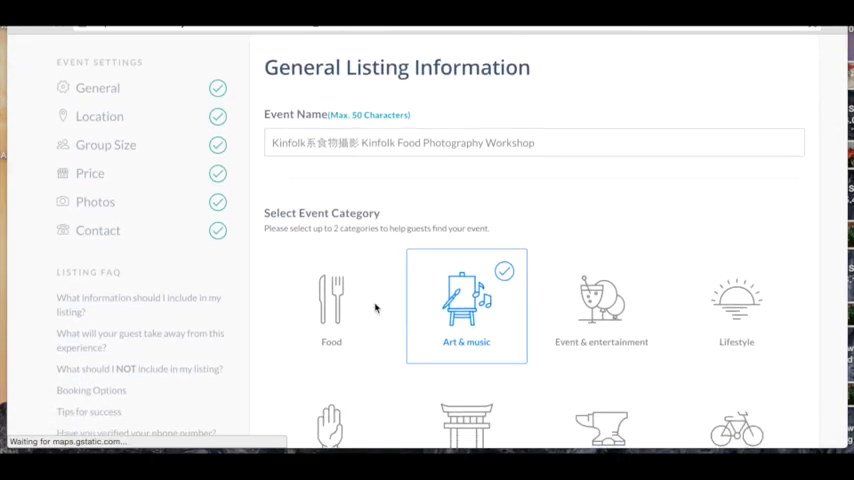
{"action": "scroll", "scroll_direction": "down", "scroll_amount": 3}
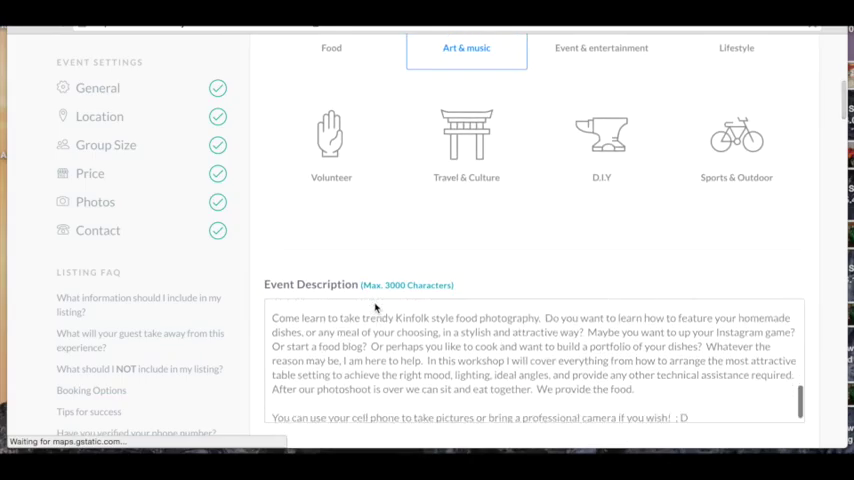
{"action": "scroll", "scroll_direction": "down", "scroll_amount": 3}
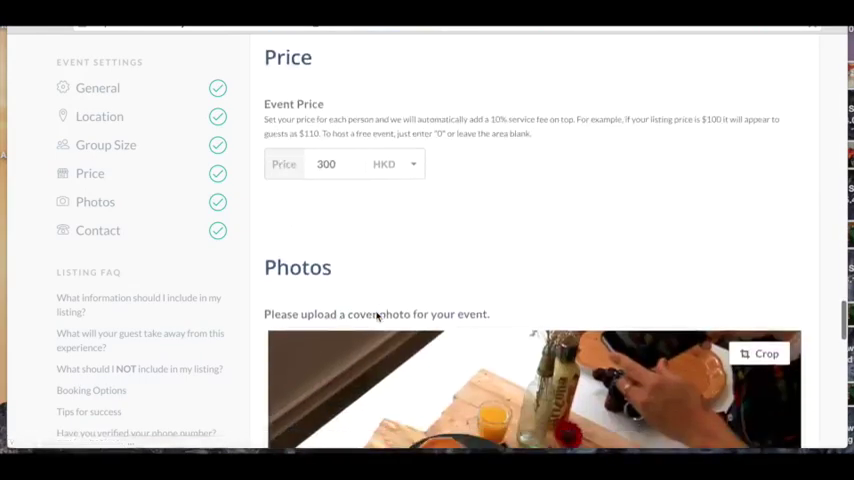
{"action": "scroll", "scroll_direction": "down", "scroll_amount": 3}
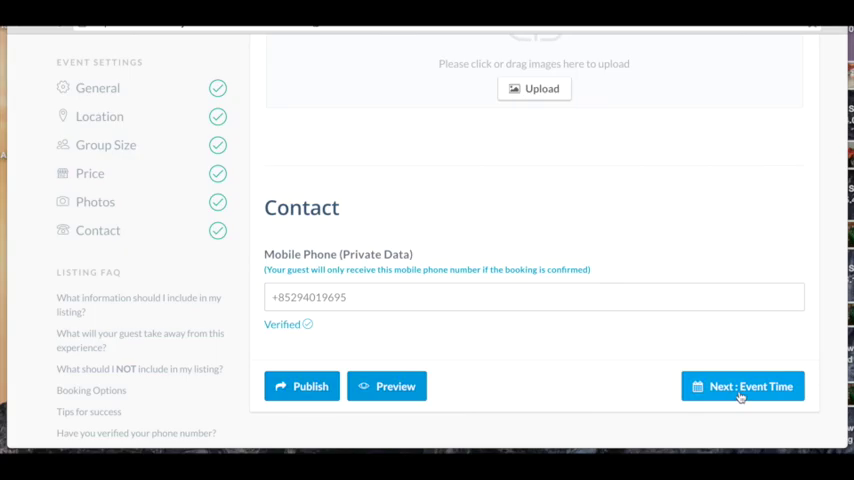
Go to the Event Time calendar and reach Saturday 28 May 2016
{"action": "left_click", "coordinate": [744, 386]}
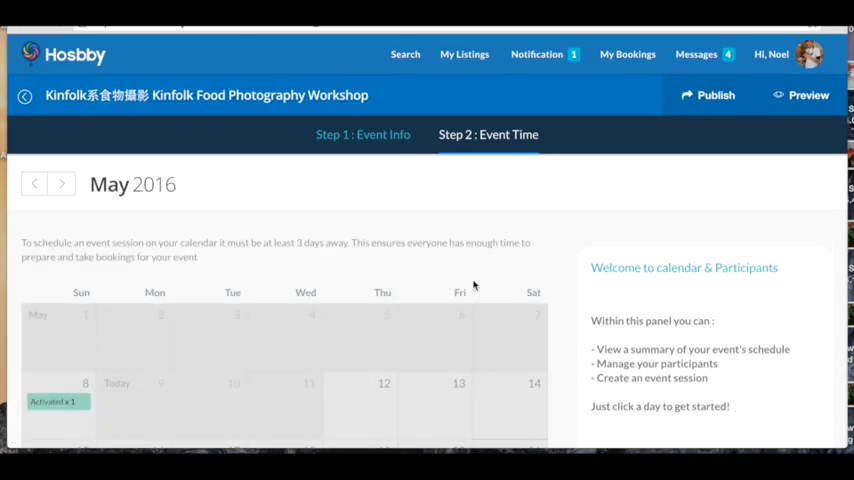
{"action": "scroll", "scroll_direction": "down", "scroll_amount": 3}
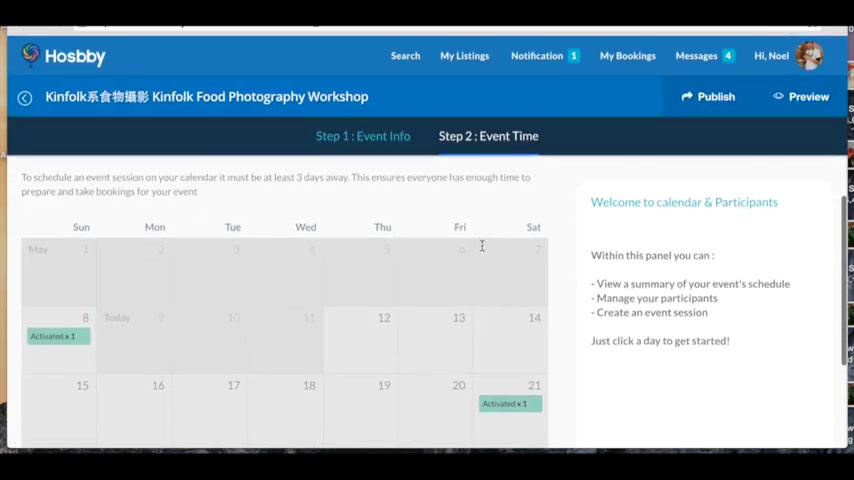
{"action": "scroll", "scroll_direction": "down", "scroll_amount": 3}
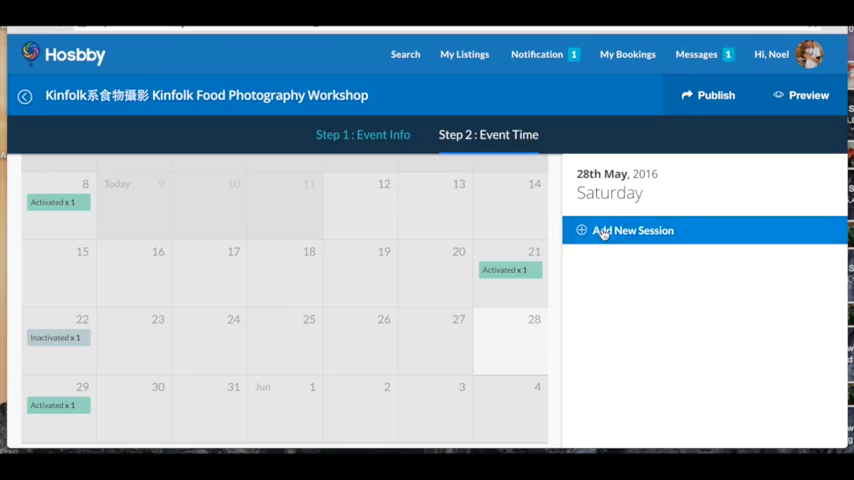
Create a new 28 May session from 01:00 p.m to 03:00 p.m and save it
{"action": "left_click", "coordinate": [632, 230]}
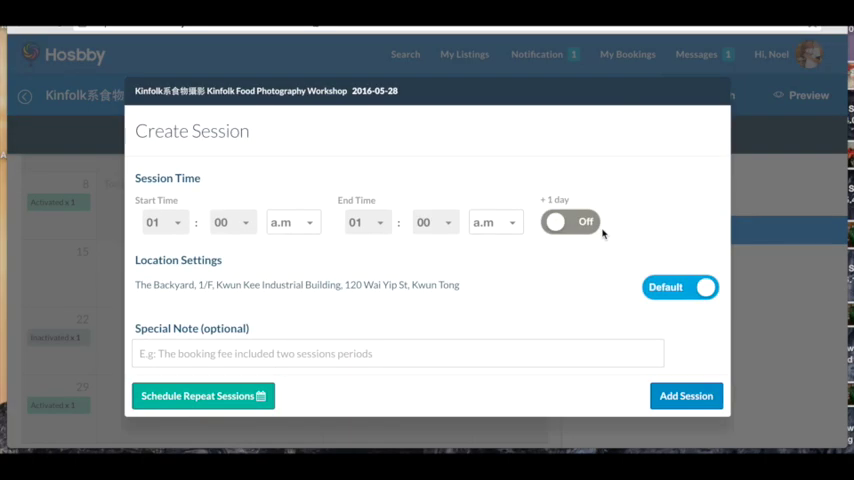
{"action": "left_click", "coordinate": [290, 222]}
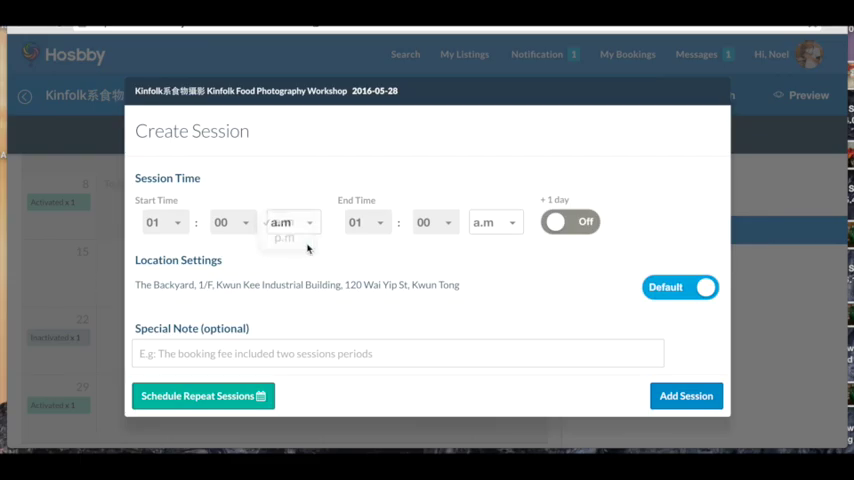
{"action": "left_click", "coordinate": [284, 238]}
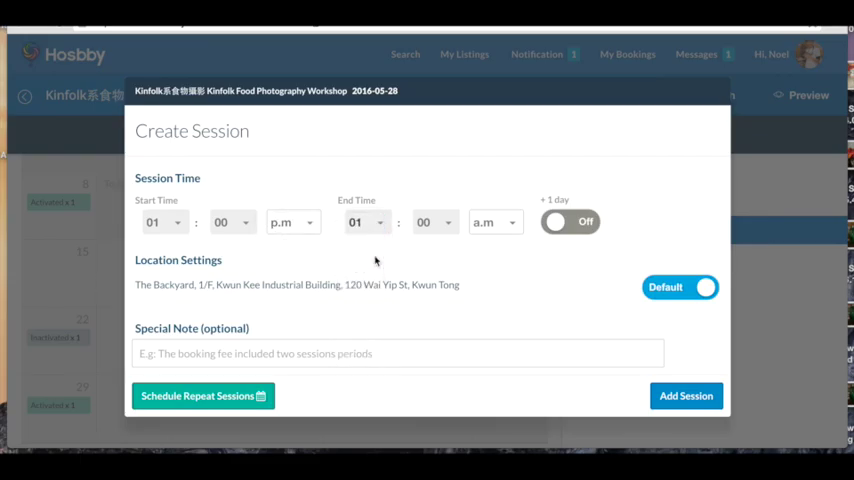
{"action": "left_click", "coordinate": [496, 222]}
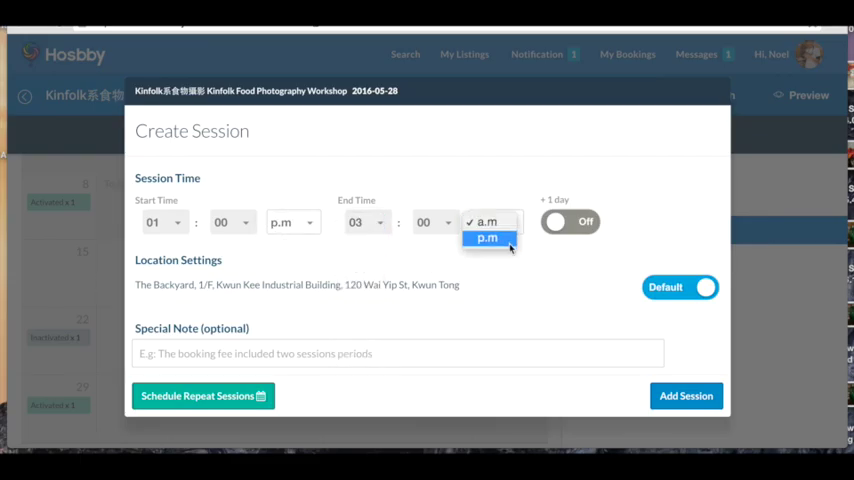
{"action": "left_click", "coordinate": [488, 238]}
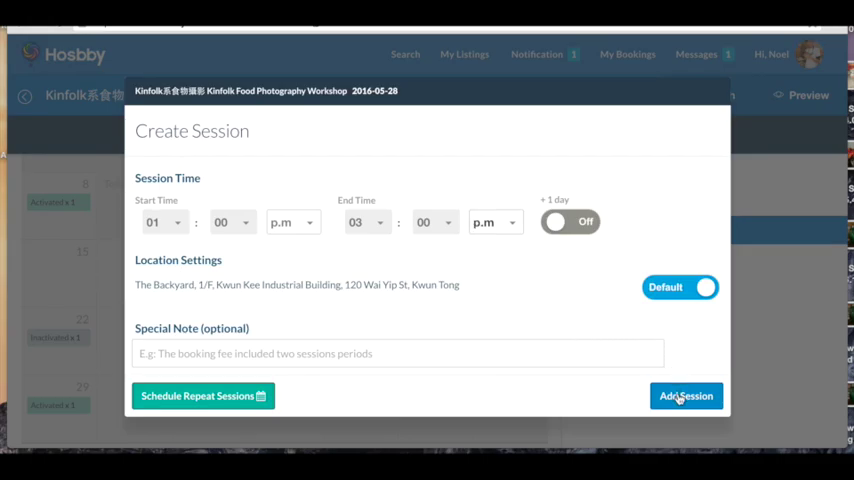
{"action": "left_click", "coordinate": [686, 396]}
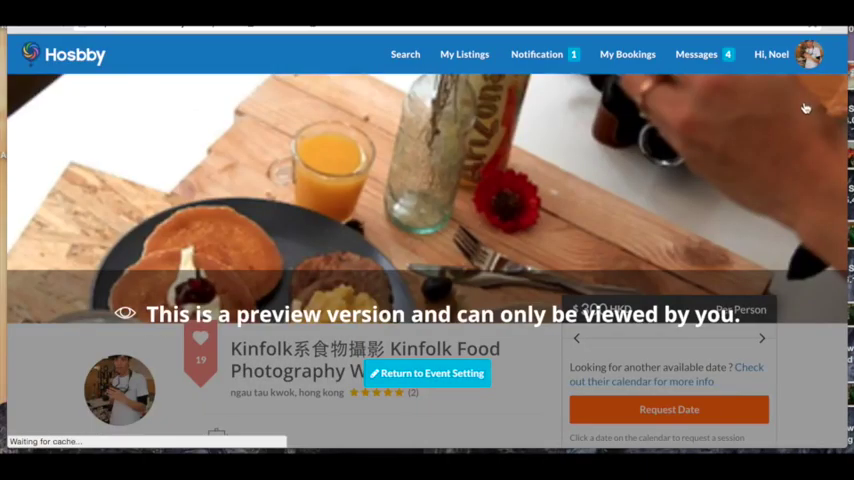
Look through the guest-facing preview, then return to the event settings editor
{"action": "scroll", "scroll_direction": "down", "scroll_amount": 3}
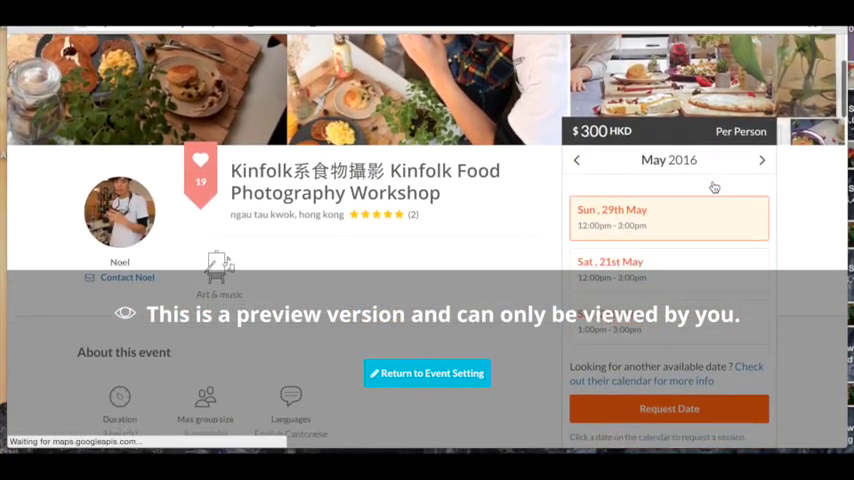
{"action": "scroll", "scroll_direction": "down", "scroll_amount": 3}
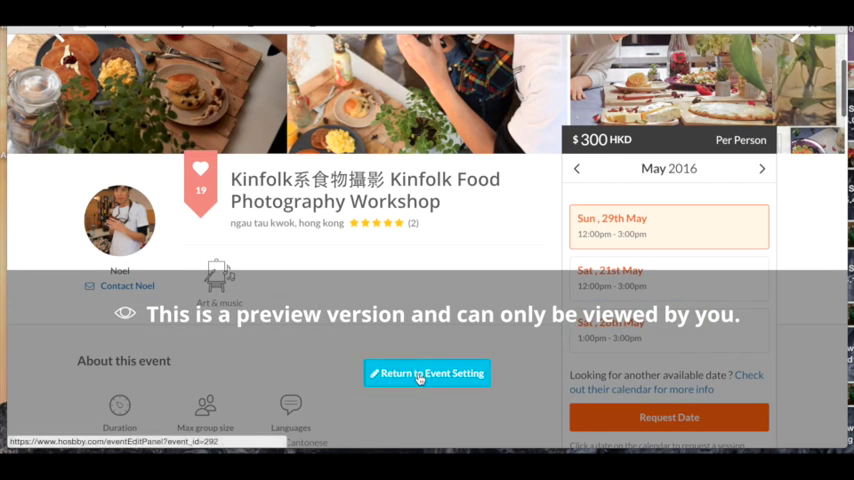
{"action": "left_click", "coordinate": [426, 372]}
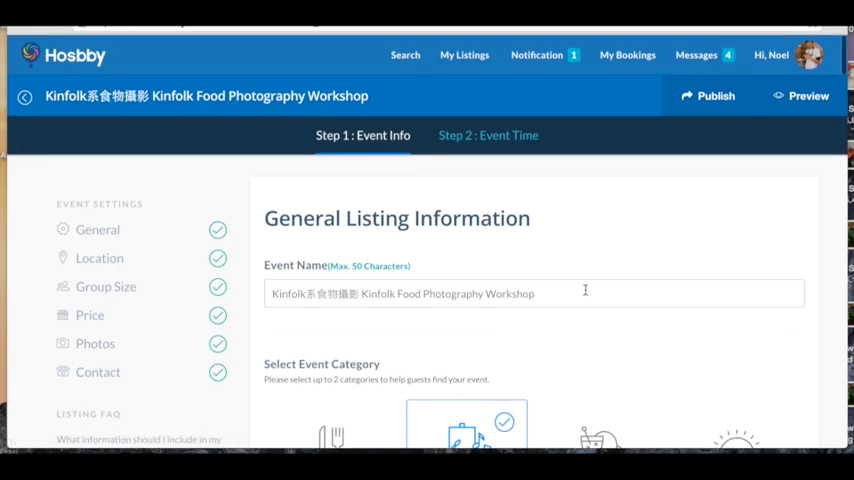
{"action": "mouse_move", "coordinate": [632, 264]}
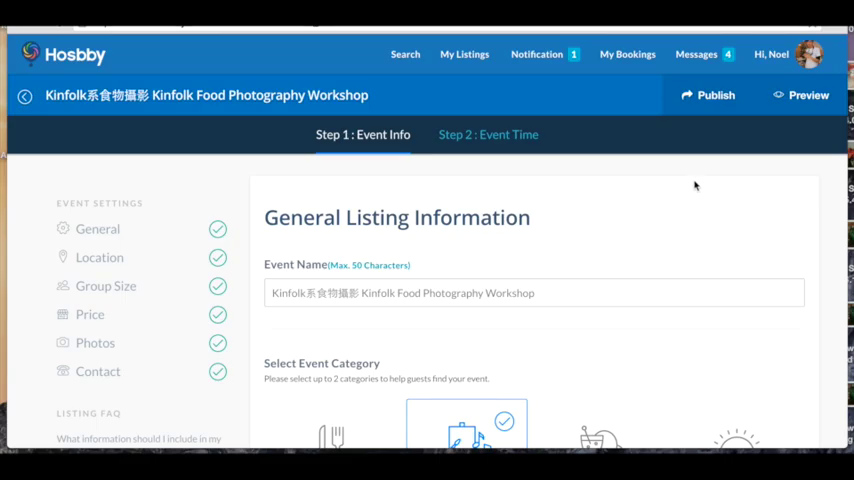
Publish the workshop again, confirming the hosting terms
{"action": "left_click", "coordinate": [716, 96]}
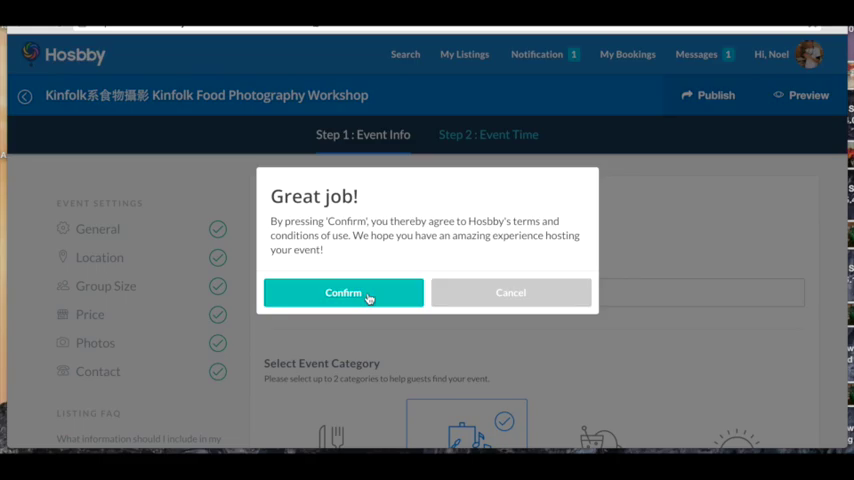
{"action": "left_click", "coordinate": [344, 292]}
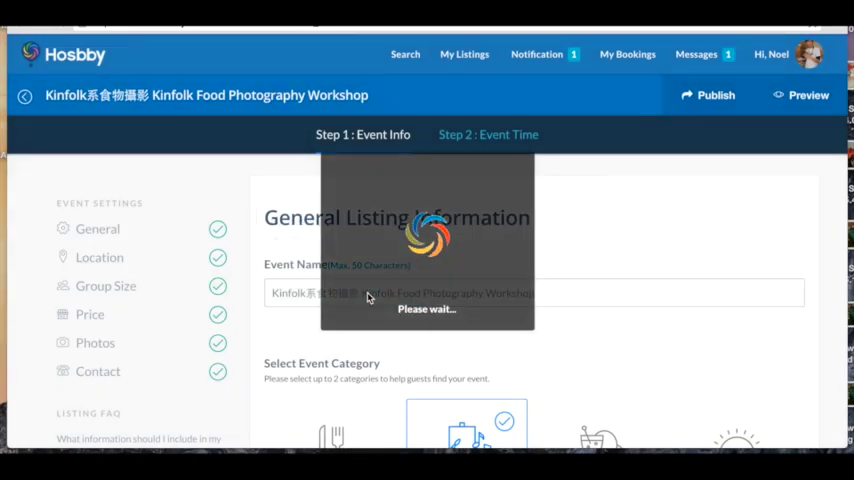